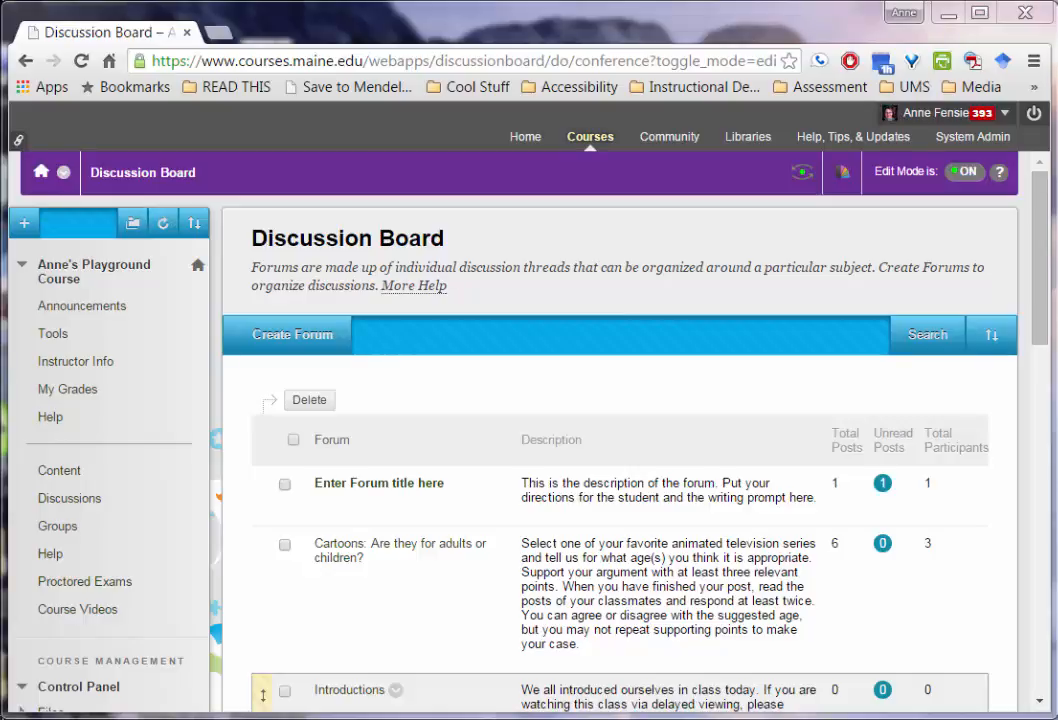
mouse_move(460, 497)
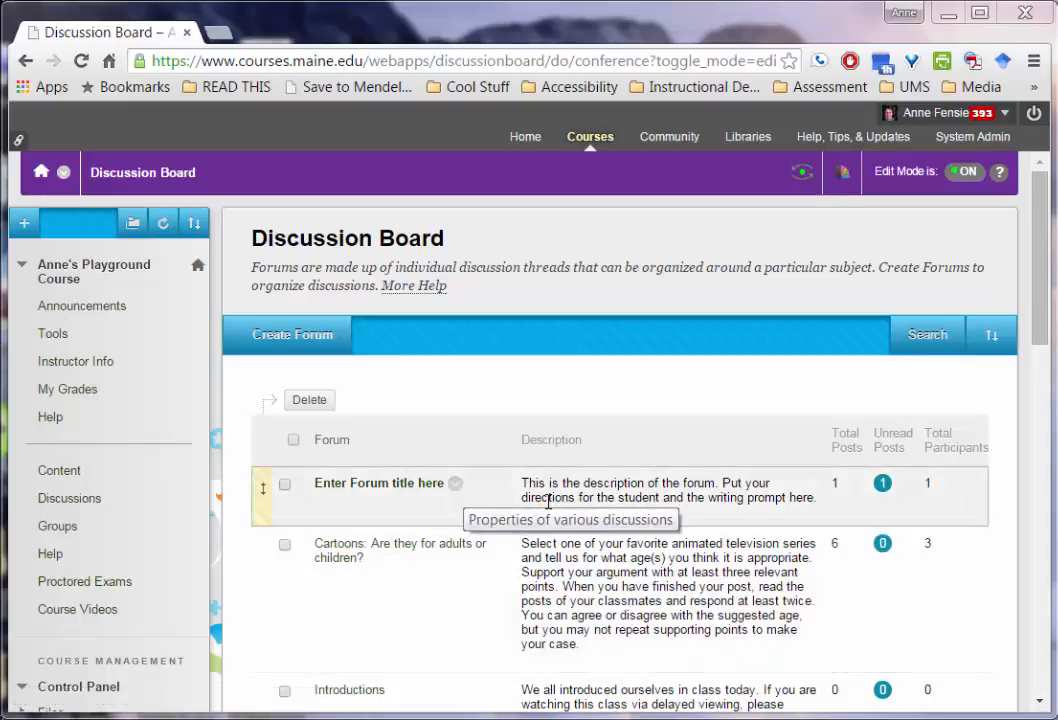
mouse_move(480, 503)
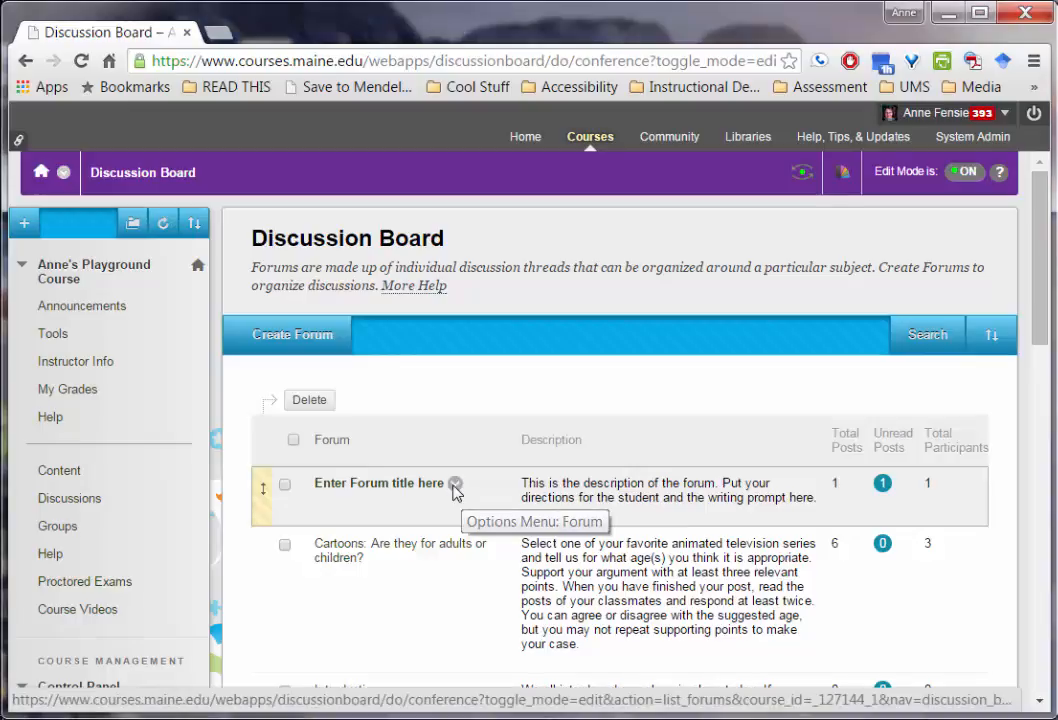
Open the options menu for the 'Enter Forum title here' forum.
click(457, 484)
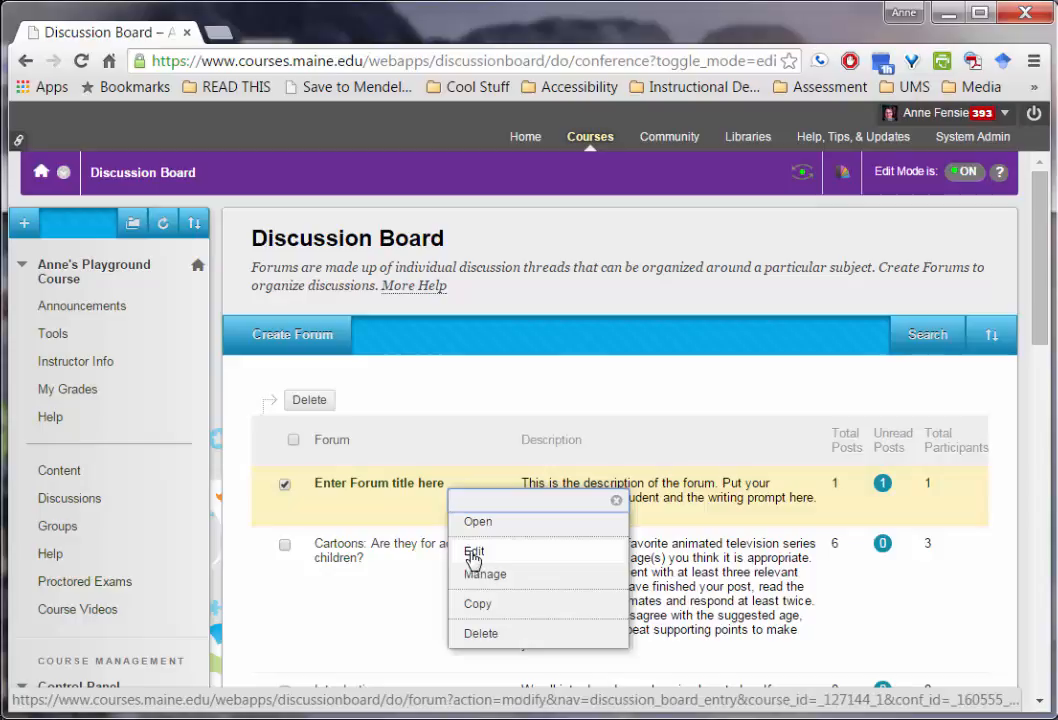
Edit the forum to enable Grade Discussion Forum with 10 points possible, and submit.
click(473, 552)
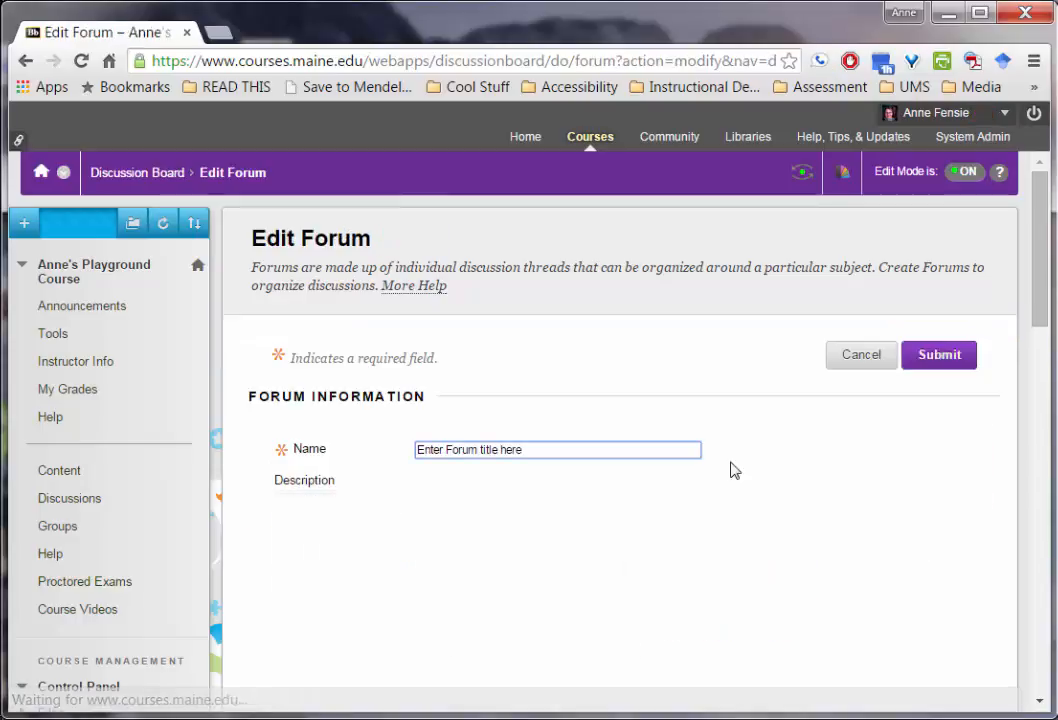
scroll(down, 3)
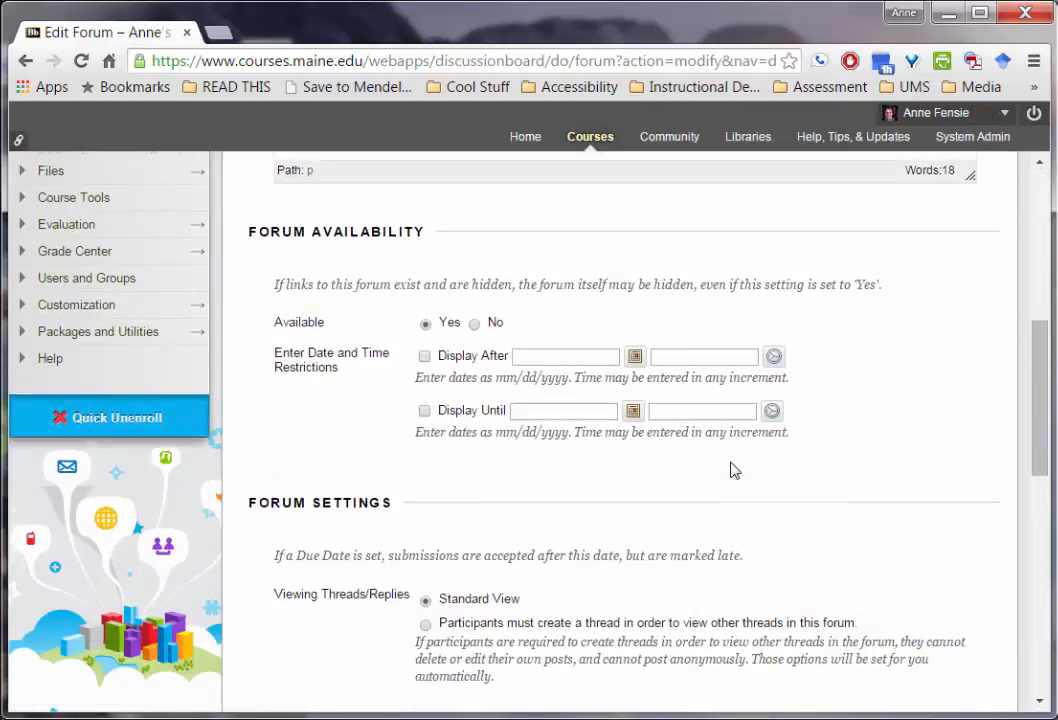
scroll(down, 3)
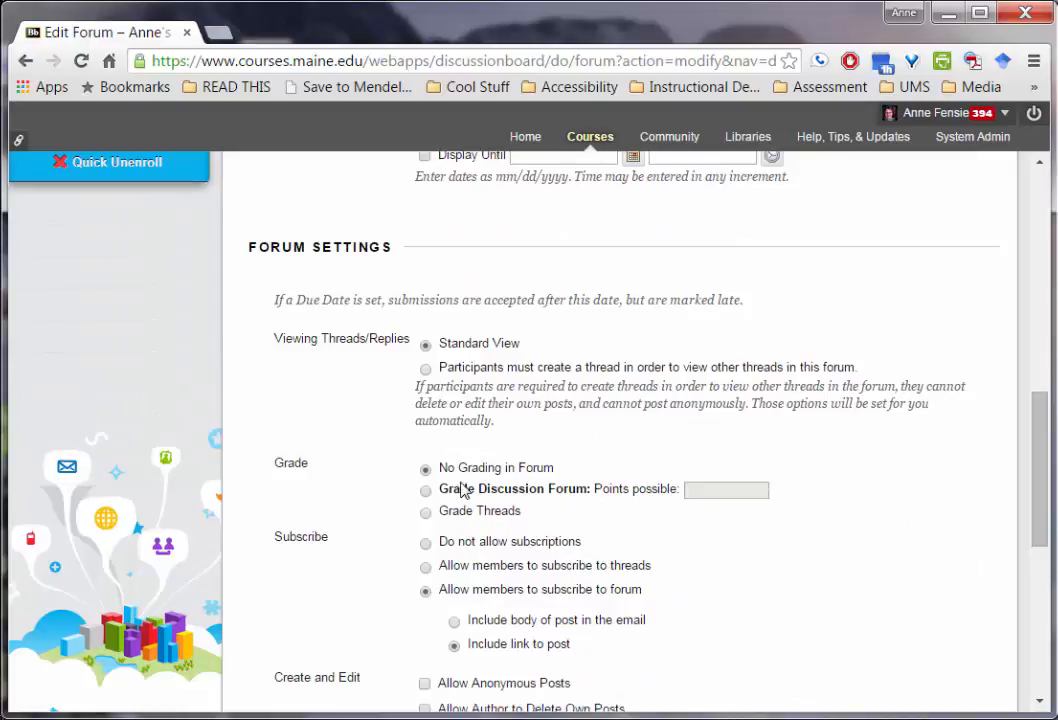
click(425, 489)
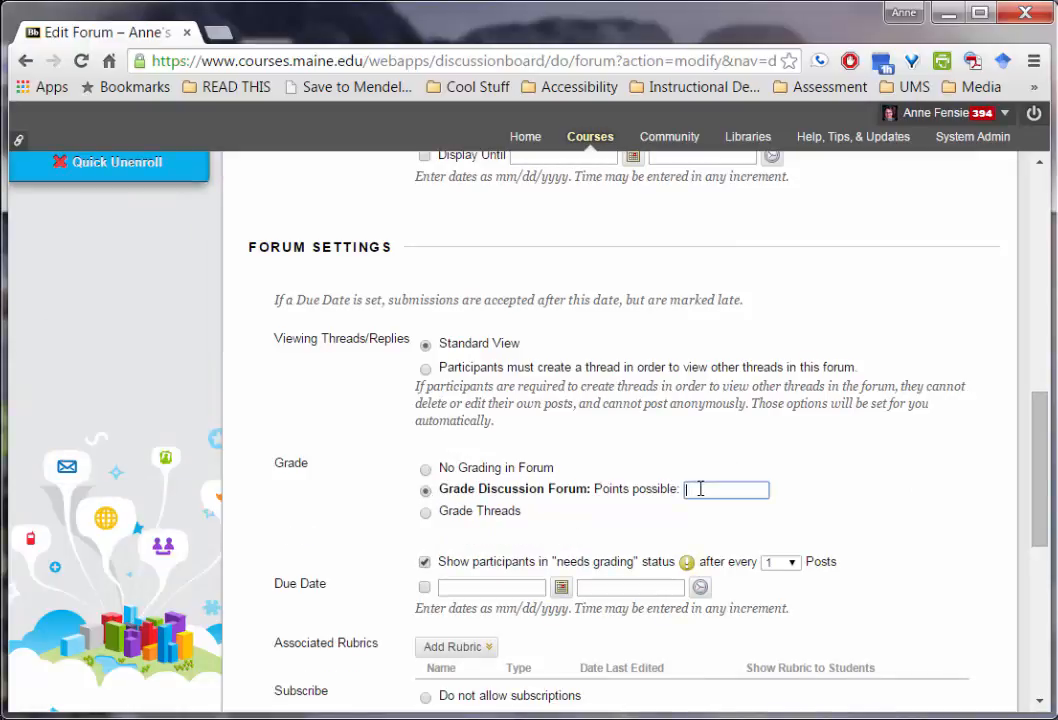
text(10)
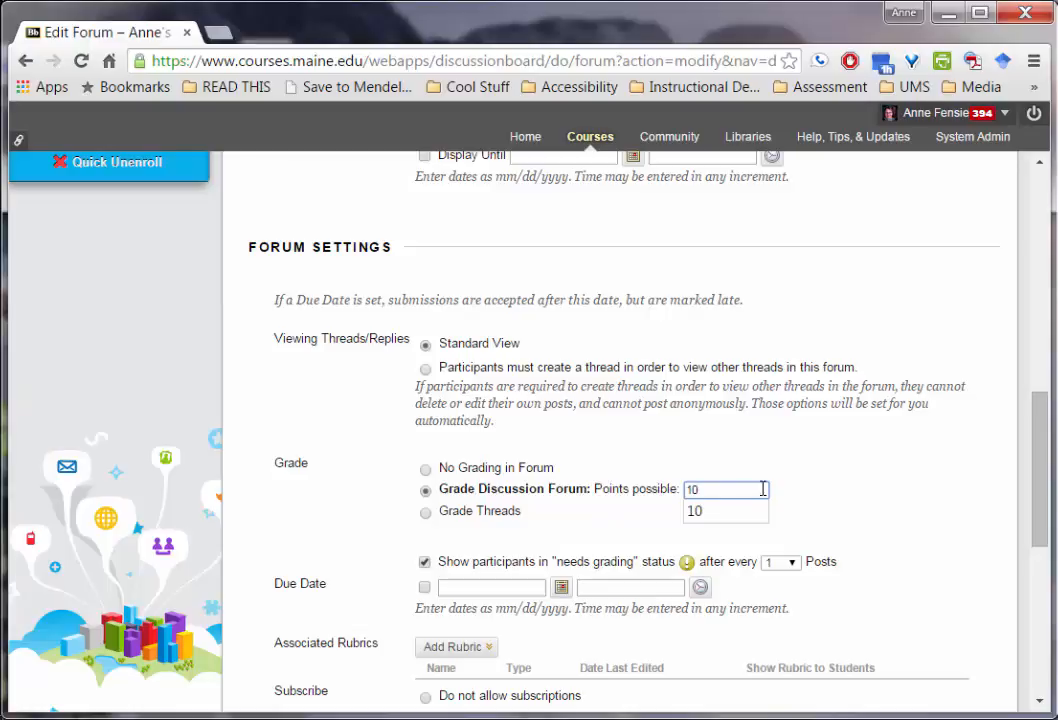
scroll(down, 3)
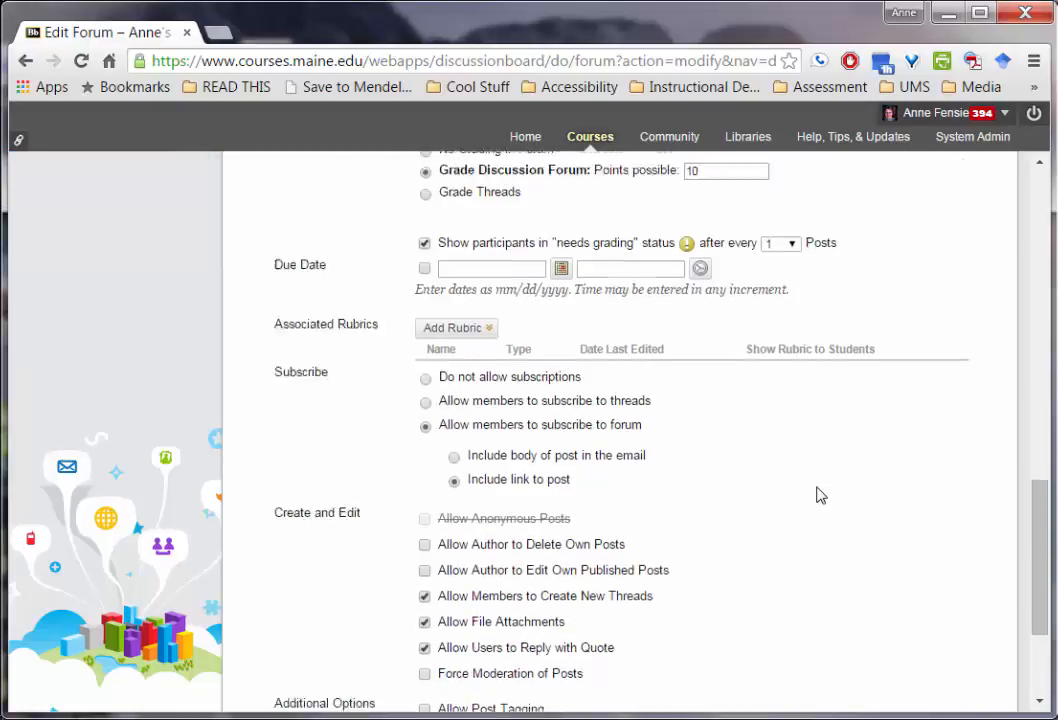
scroll(down, 3)
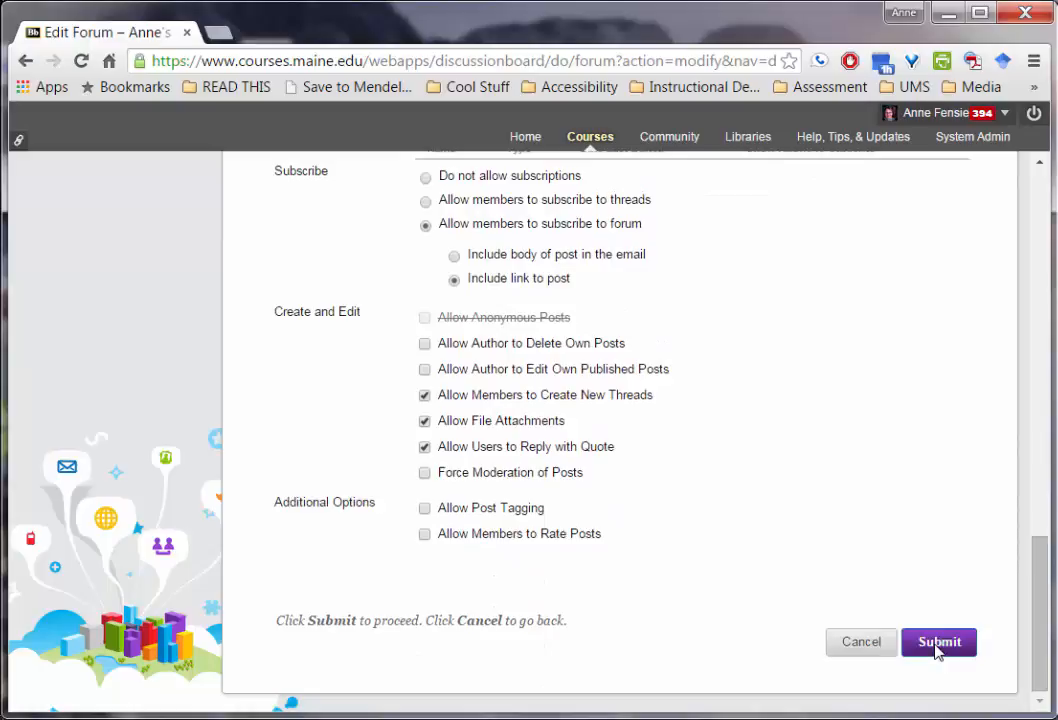
click(938, 641)
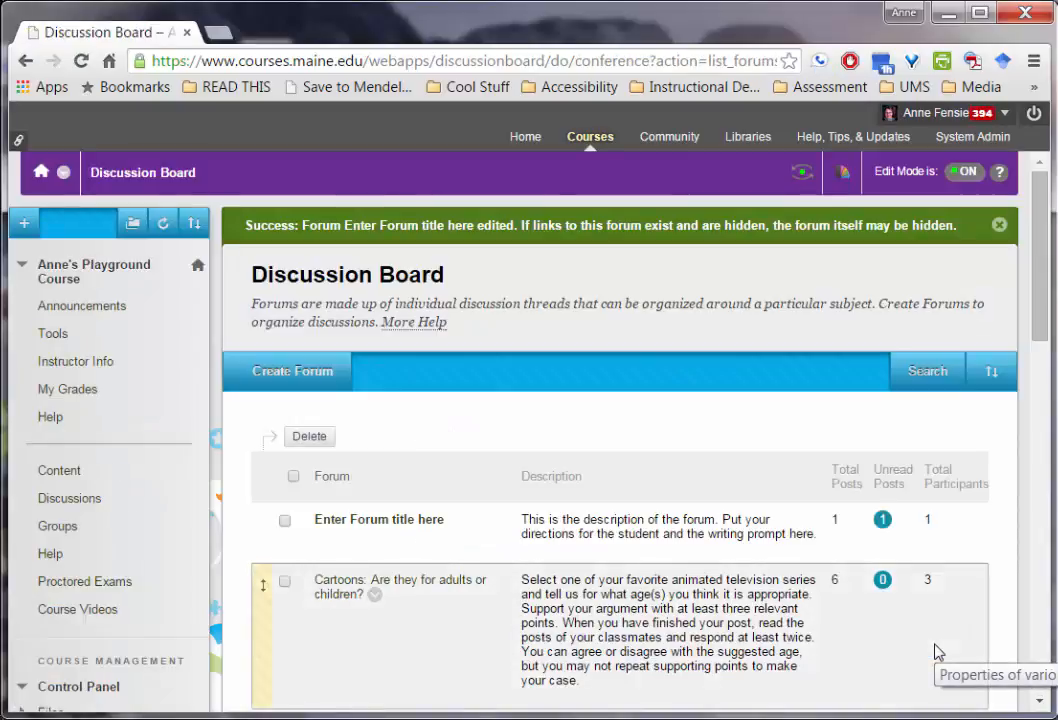
mouse_move(386, 526)
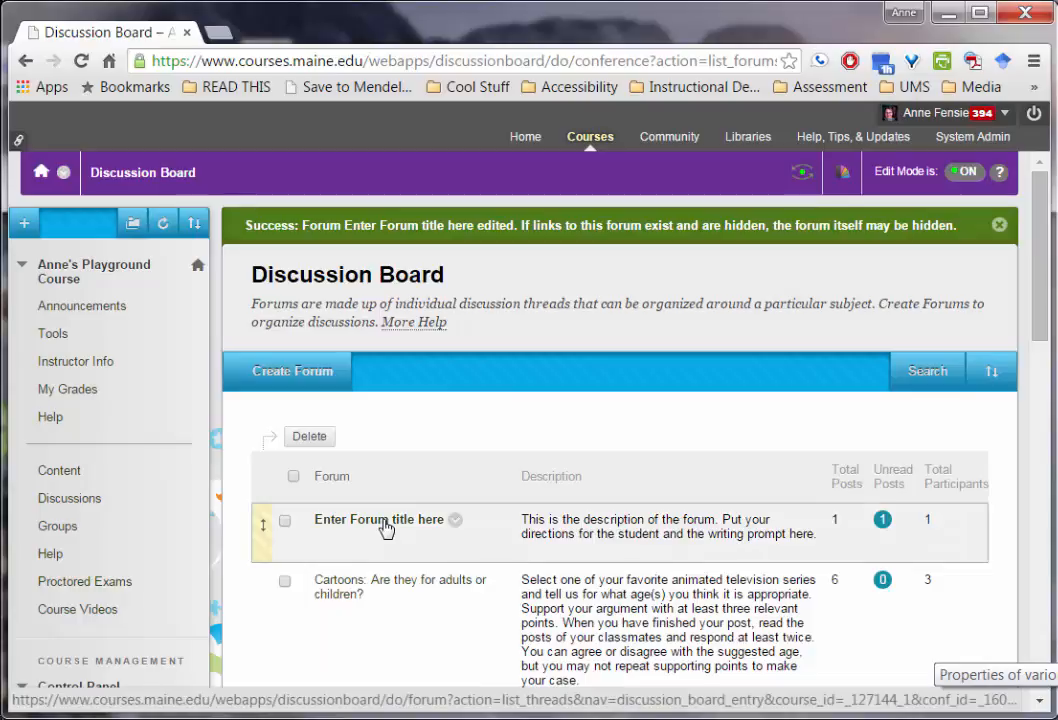
Open the 'Enter Forum title here' forum from its options menu to view threads.
click(454, 522)
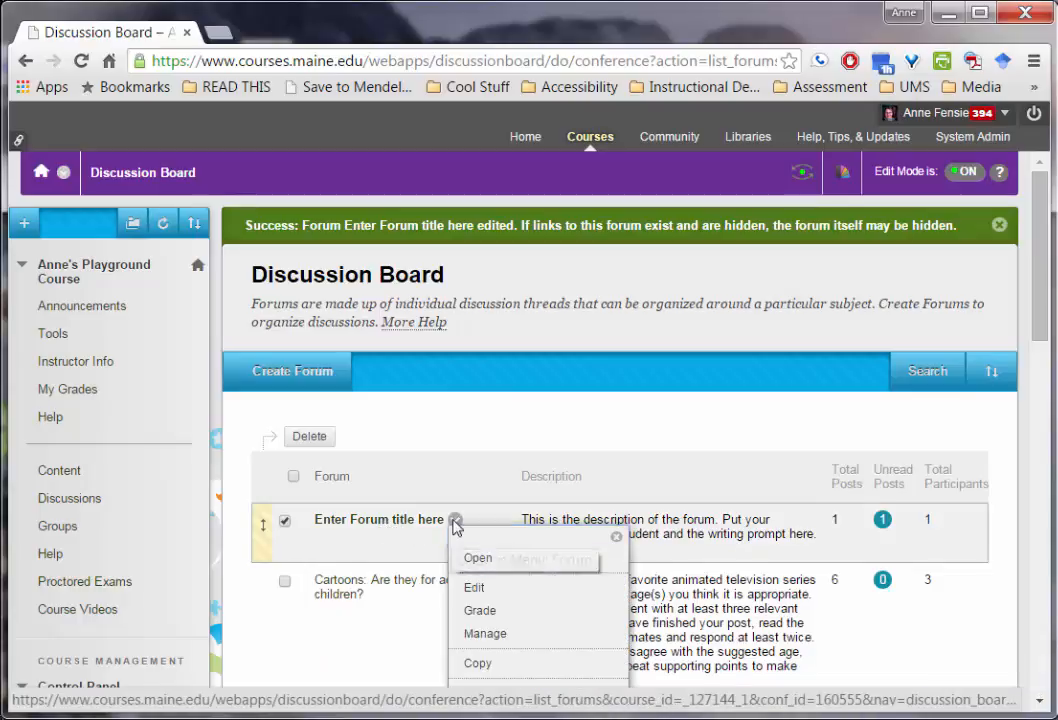
mouse_move(480, 611)
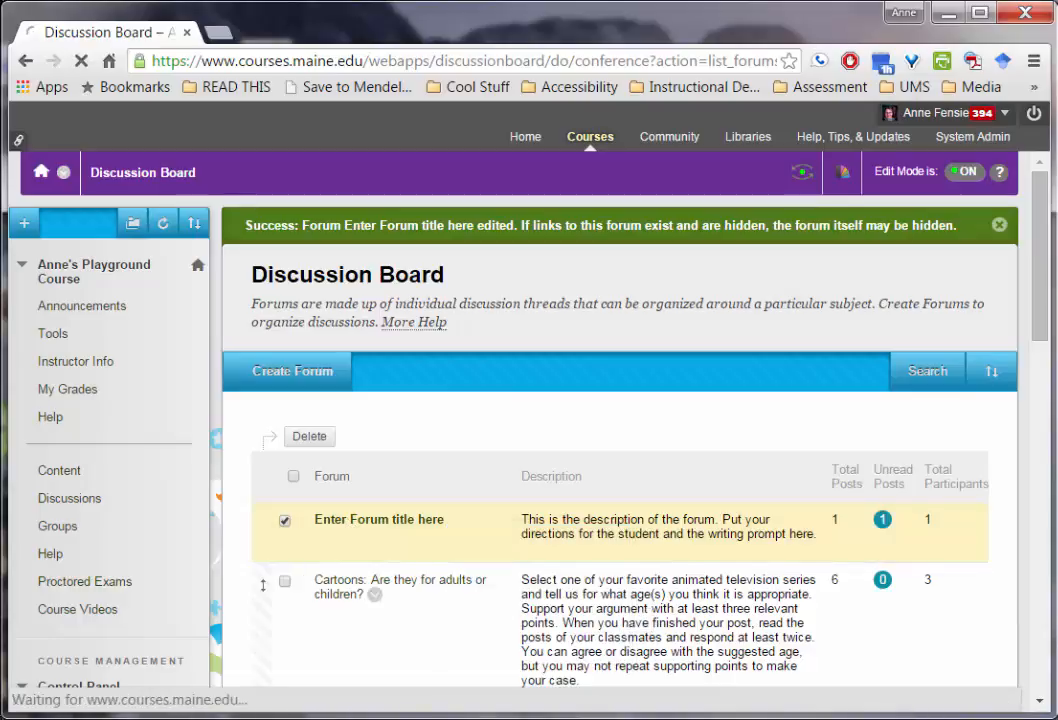
click(378, 519)
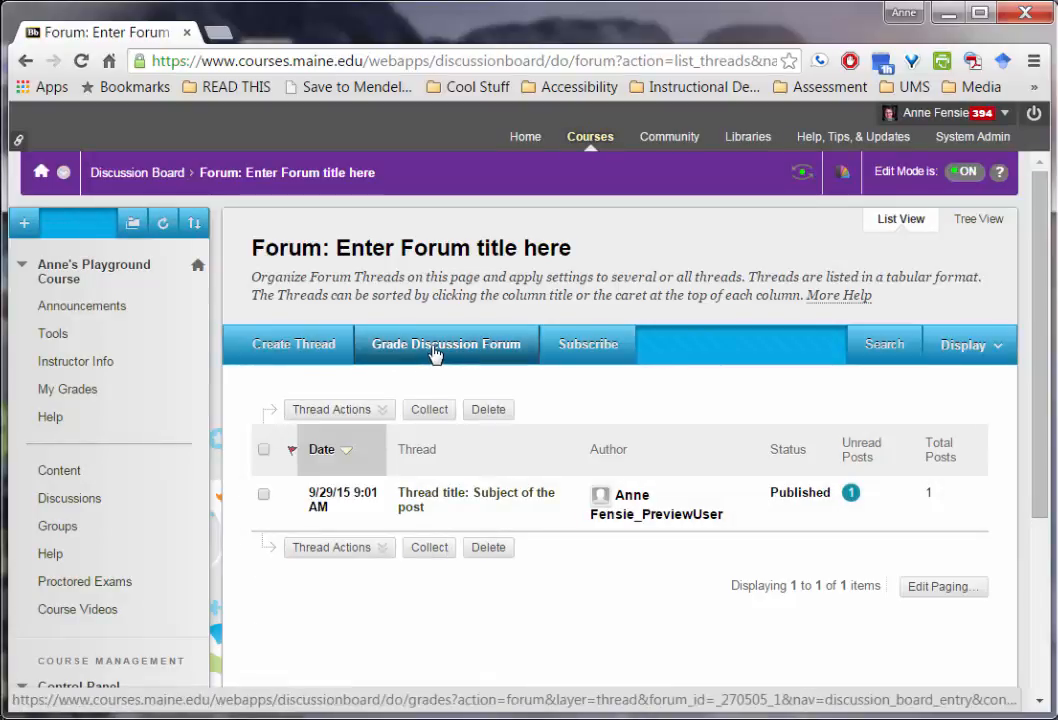
Open Grade Discussion Forum and find Anne Fensie_PreviewUser's post for grading.
click(446, 344)
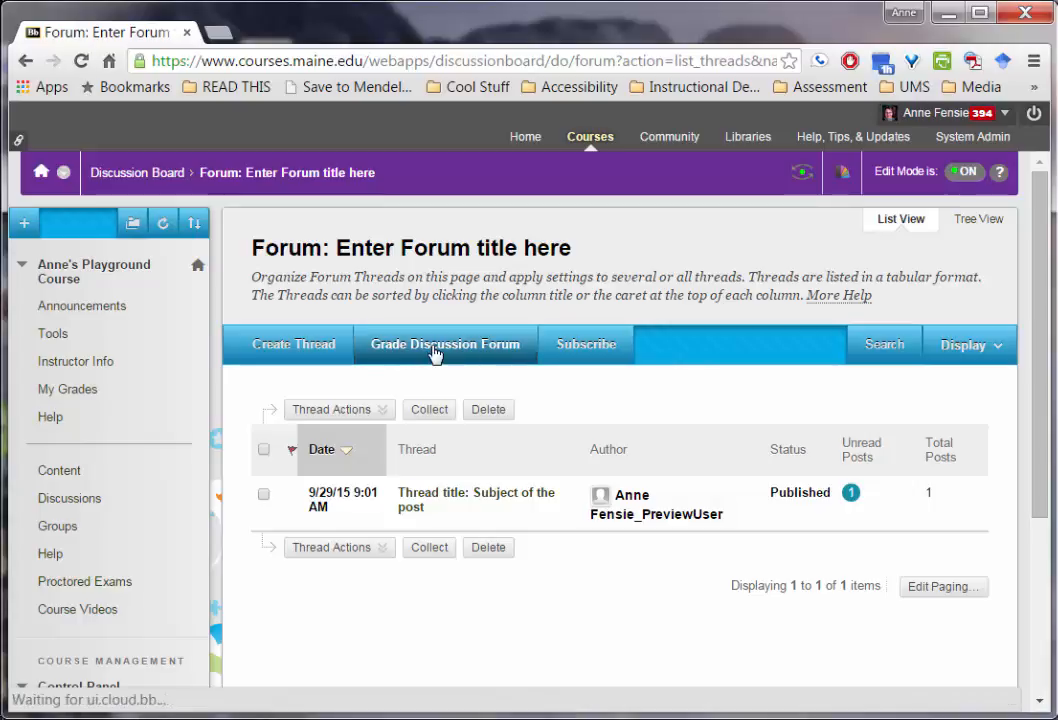
click(445, 344)
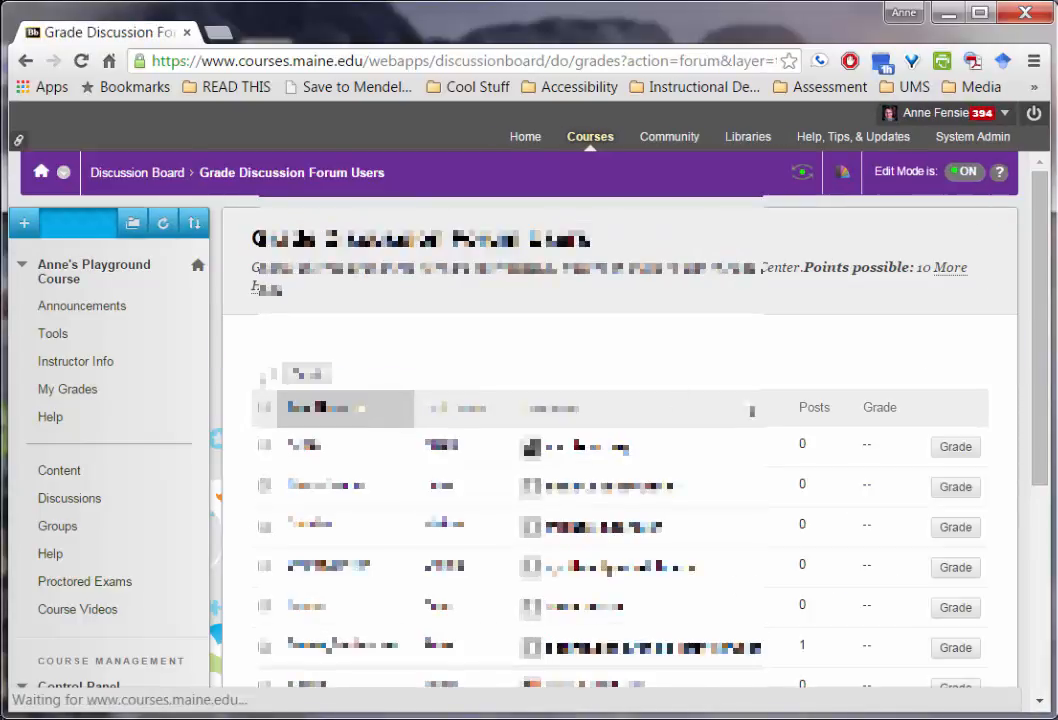
scroll(down, 3)
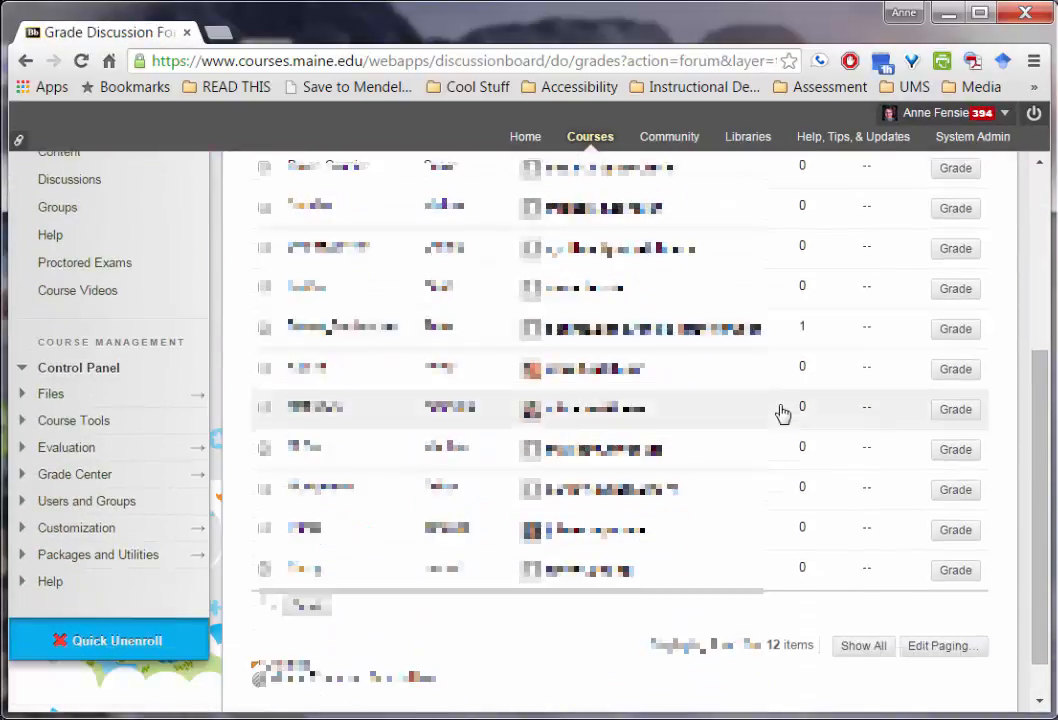
scroll(up, 3)
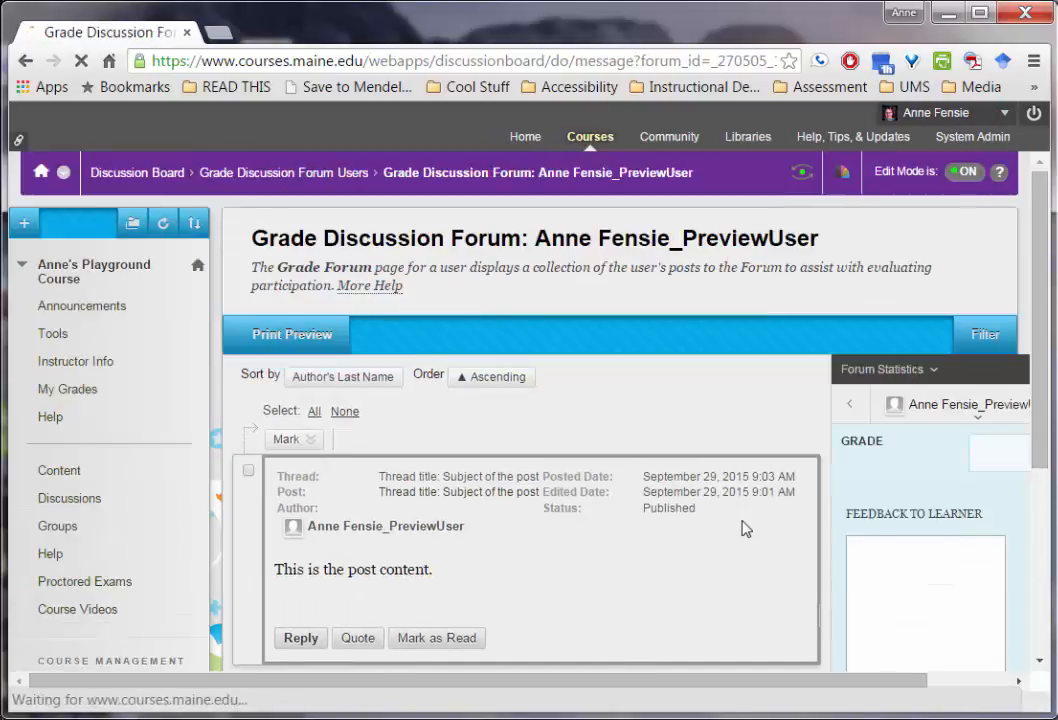
Give Anne Fensie_PreviewUser a grade of 10 with feedback 'Feedback to learner'.
scroll(down, 3)
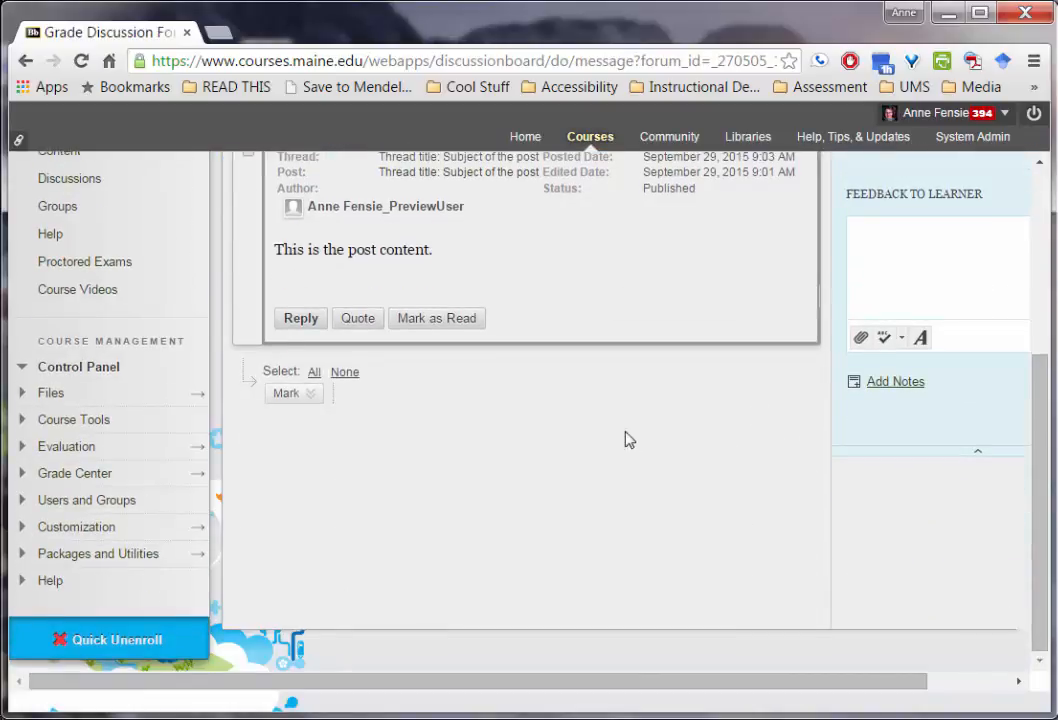
scroll(up, 3)
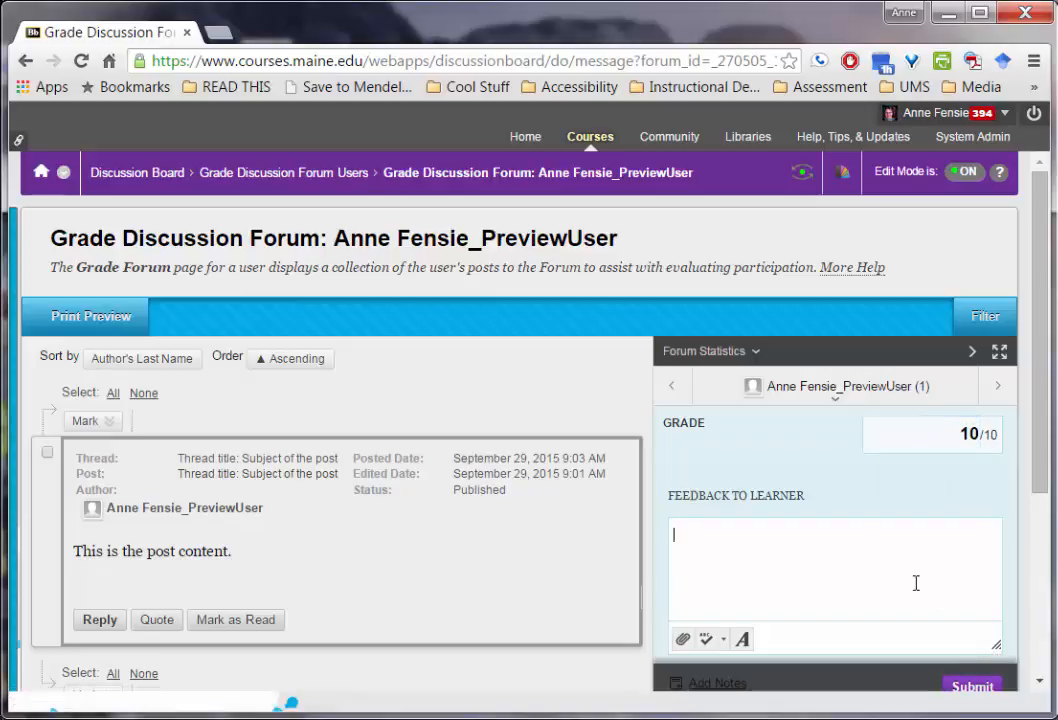
text(Feedback to learner)
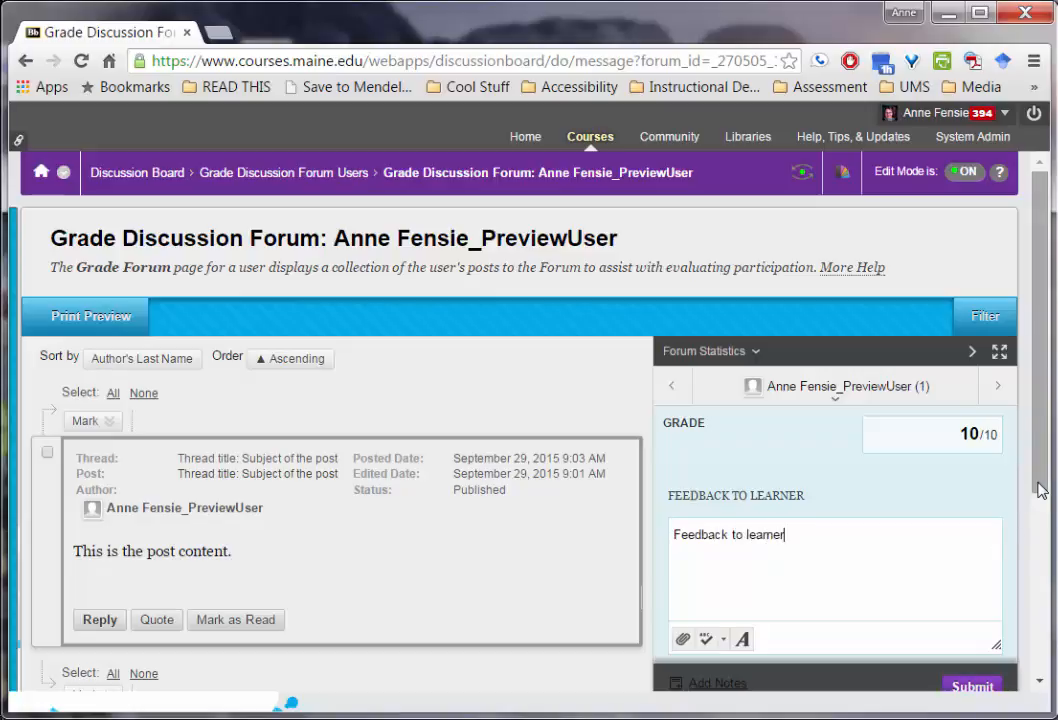
scroll(down, 3)
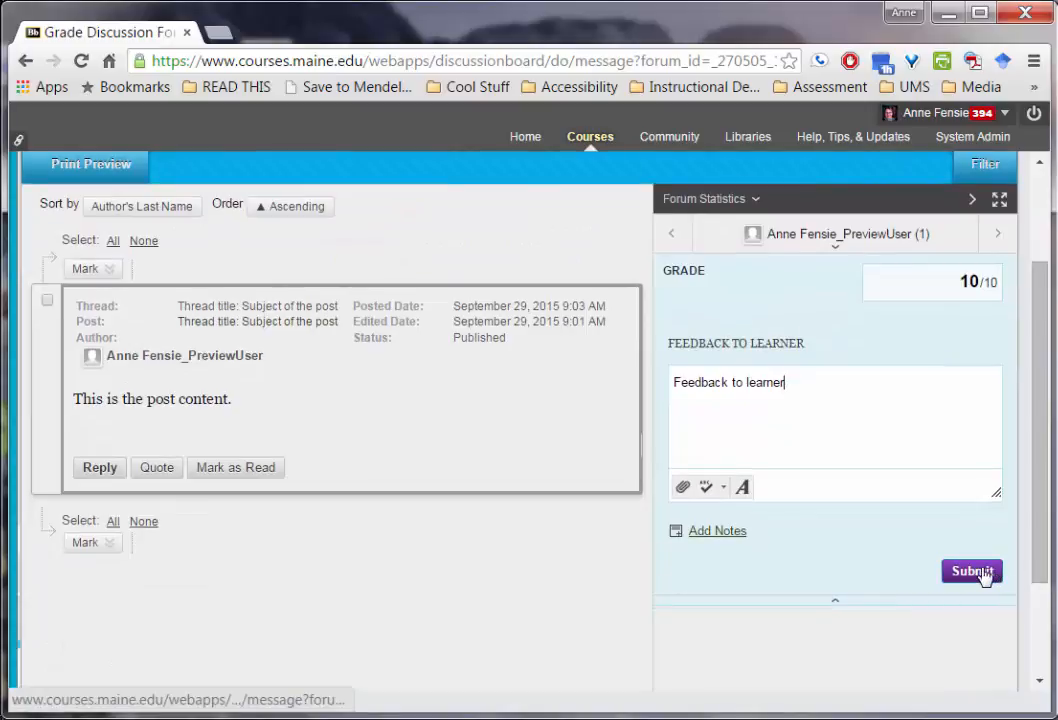
Submit the 10/10 grade and feedback, then show all course users.
click(970, 571)
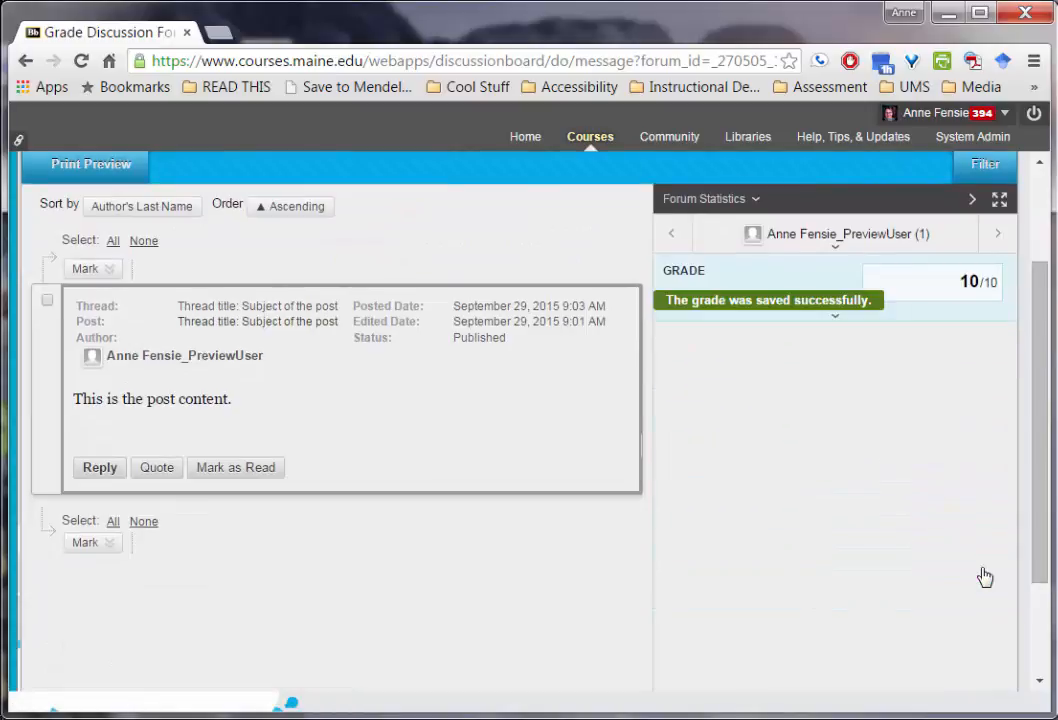
mouse_move(802, 327)
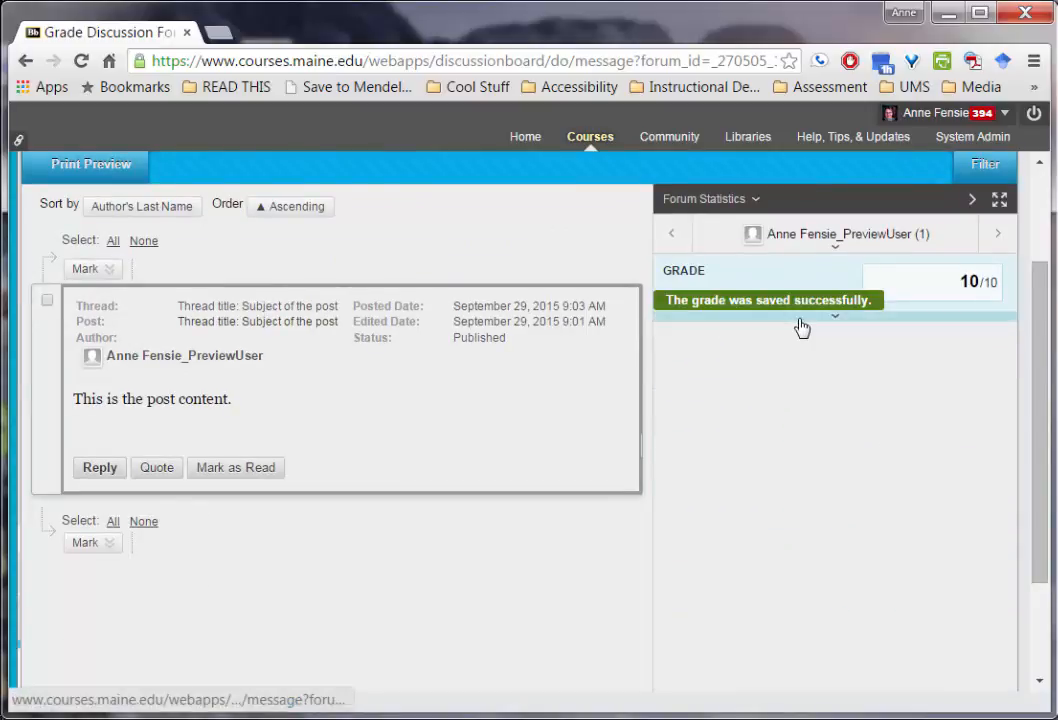
scroll(up, 3)
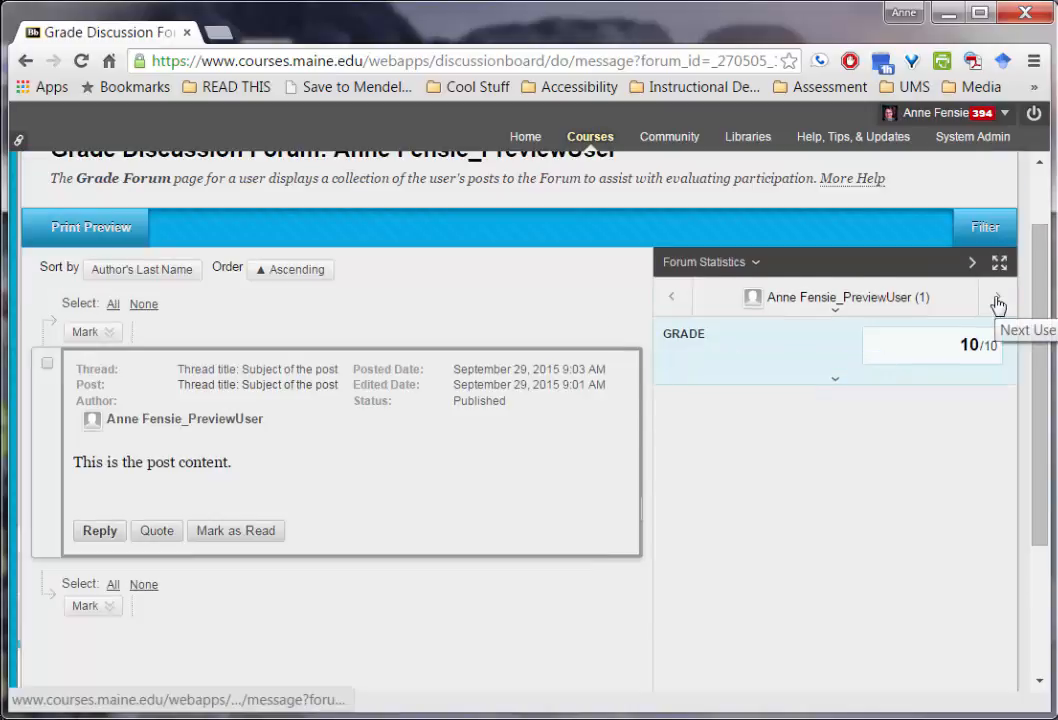
mouse_move(997, 300)
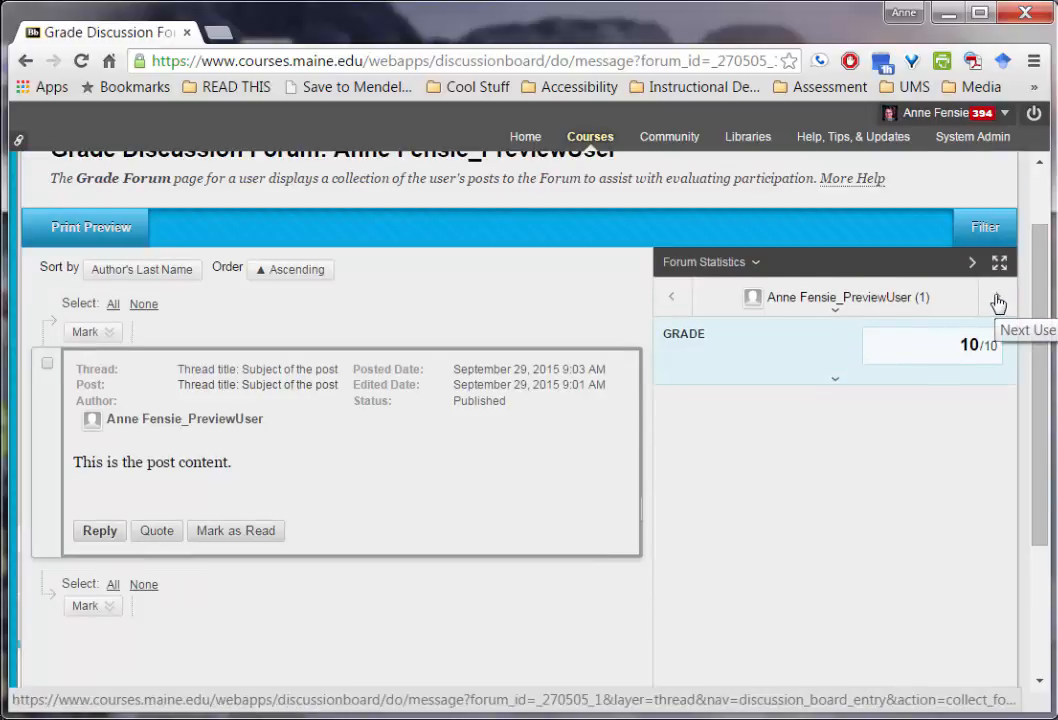
mouse_move(836, 303)
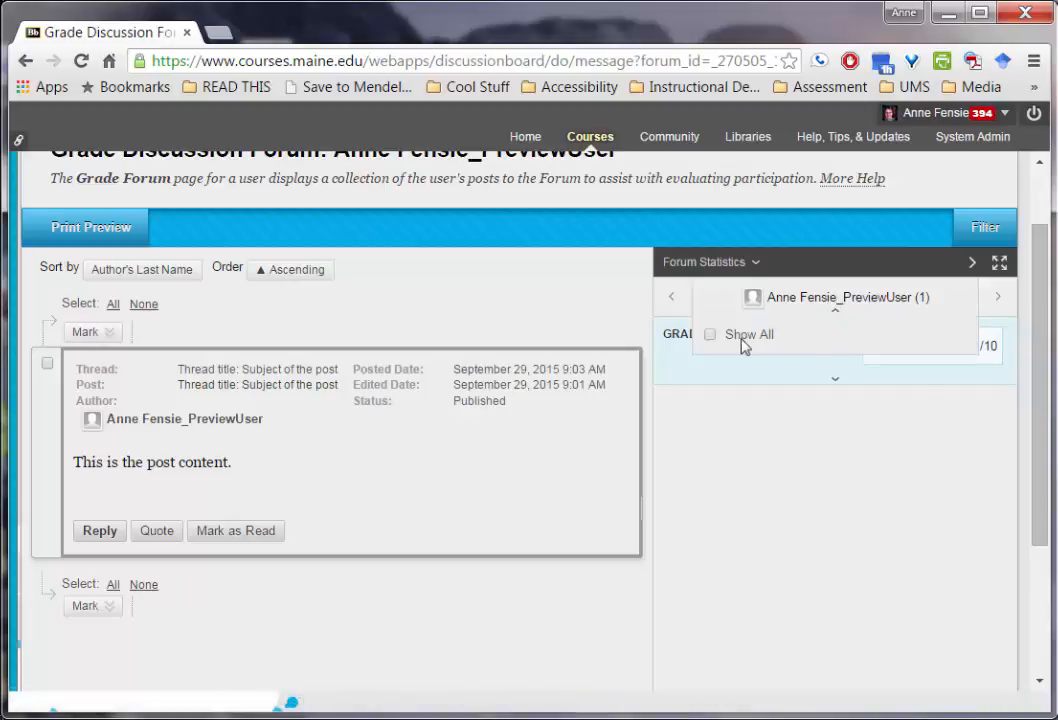
click(710, 334)
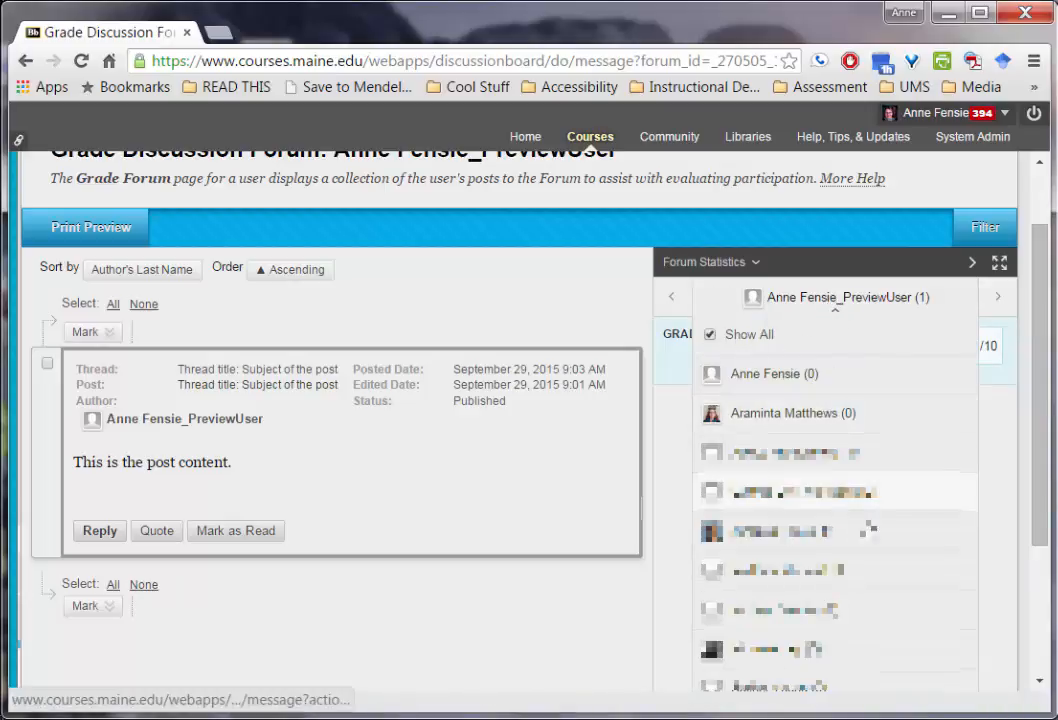
mouse_move(793, 413)
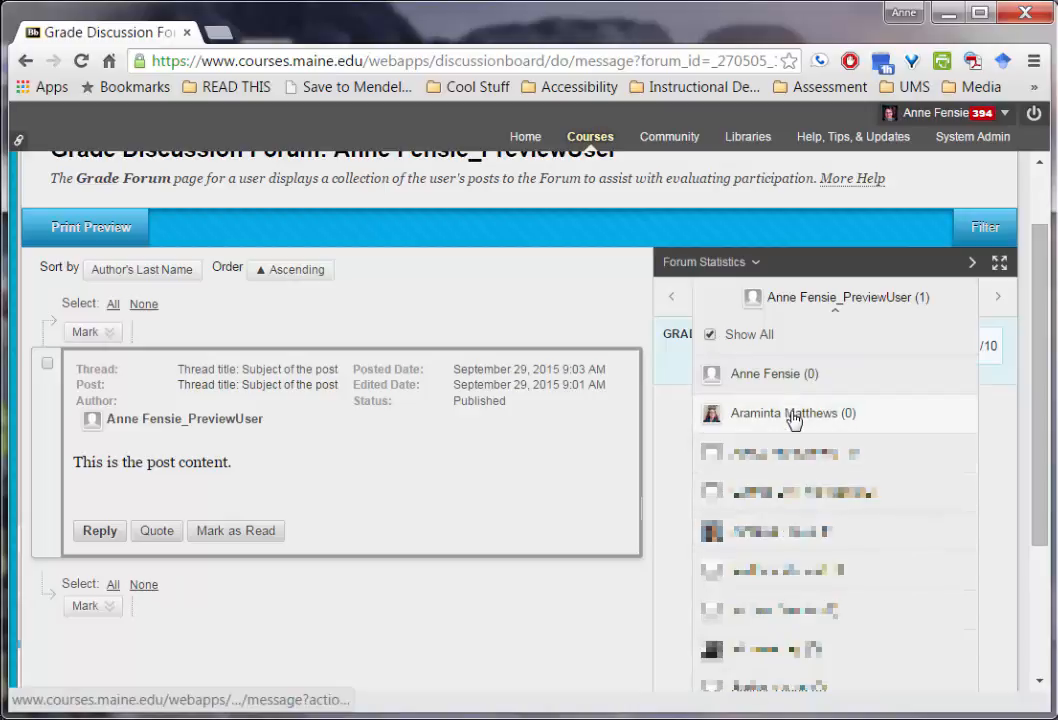